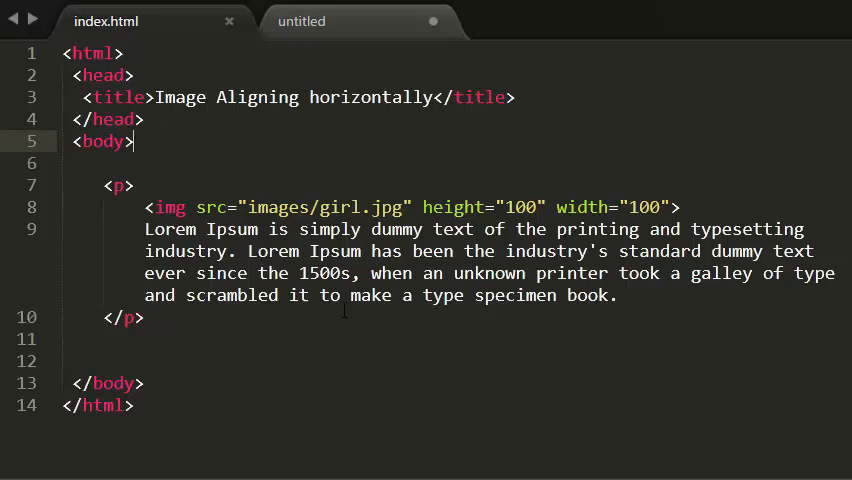
Step: Add a space after width="100" before the girl image tag's closing bracket
left_click_drag(145, 229, 143, 318)
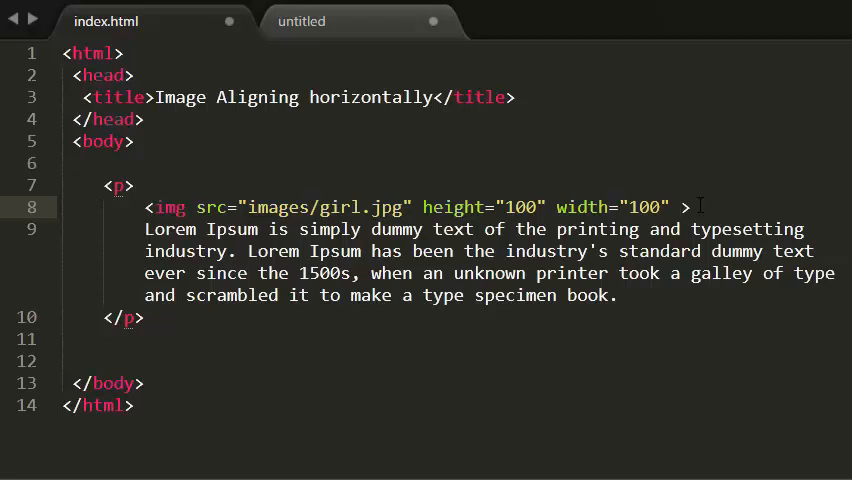
Step: Add align="left" to the girl image tag on line 8
type("align=\"\"")
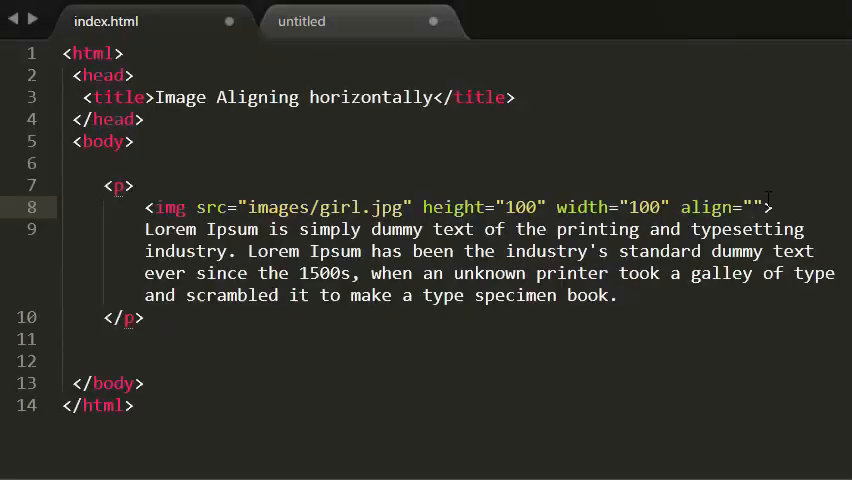
type("l")
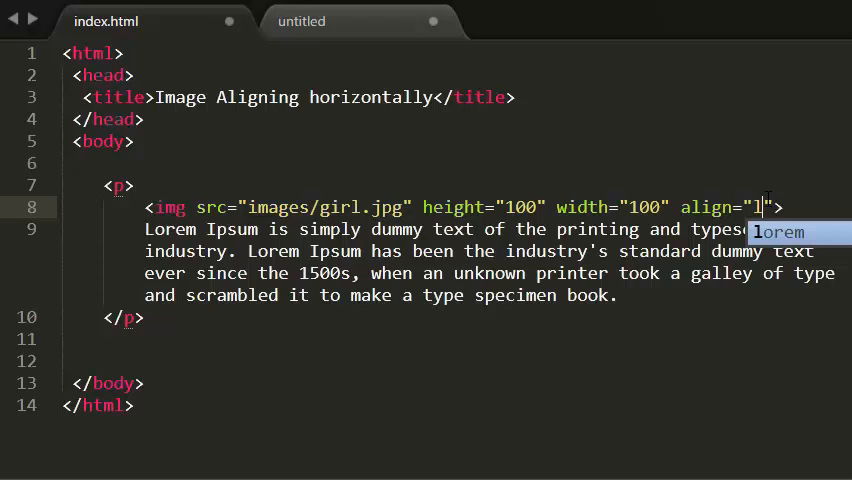
type("eft")
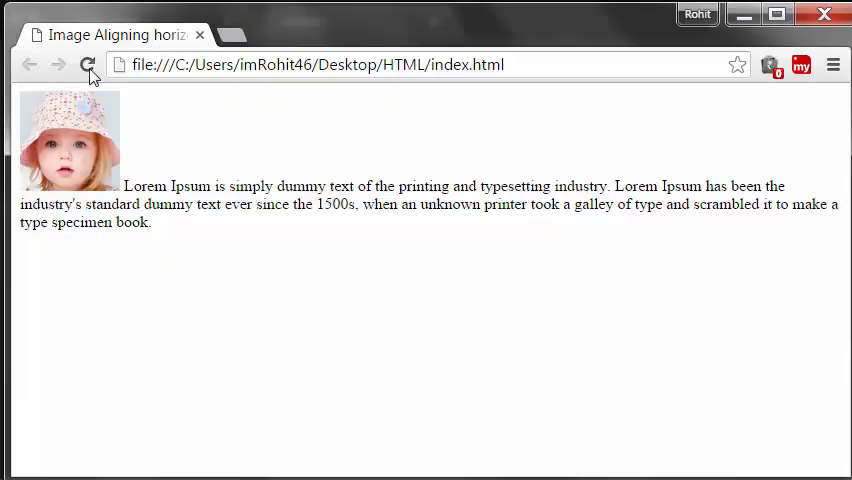
Step: Reload index.html in Chrome to see the text wrap beside the image
left_click(87, 64)
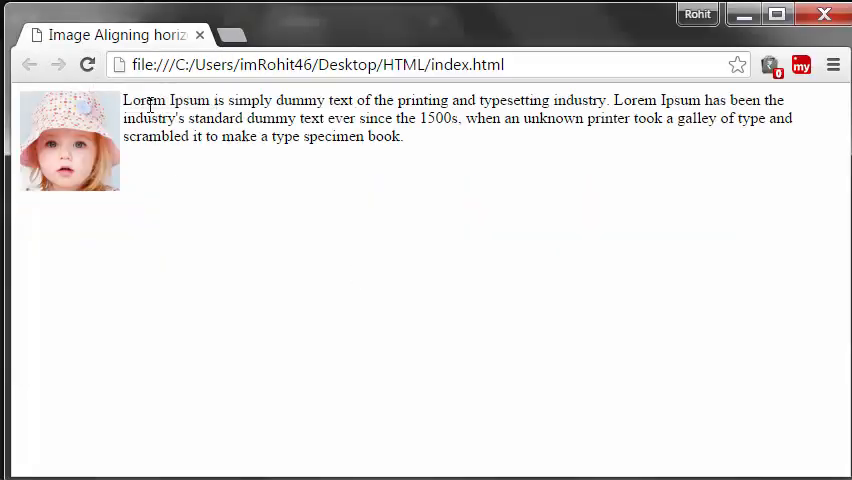
mouse_move(80, 138)
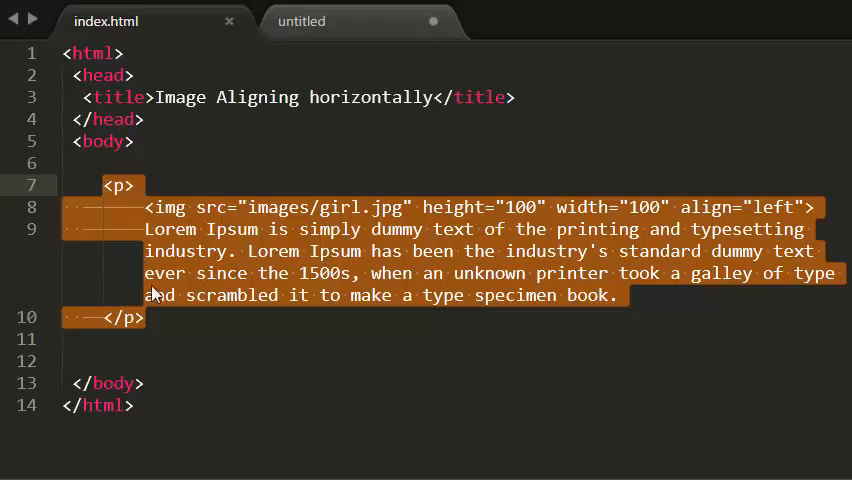
Step: Add <br> after the paragraph, paste a copy, and change its align to "right"
left_click(142, 317)
type("<")
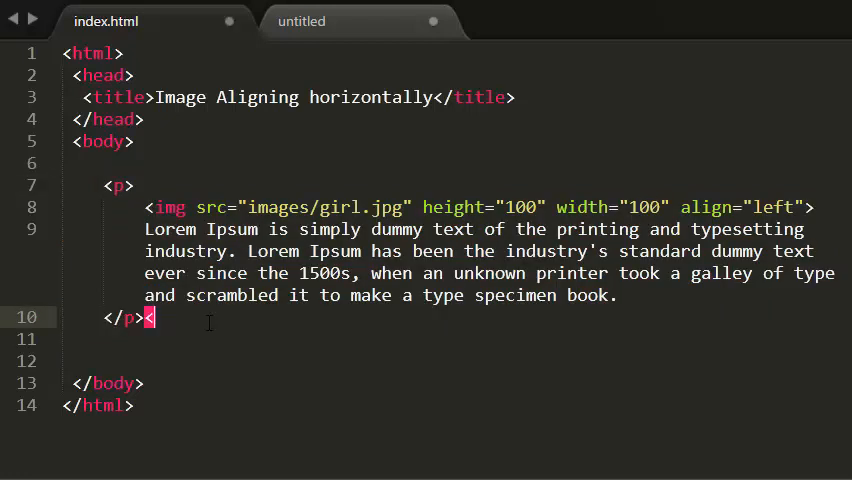
type("br>")
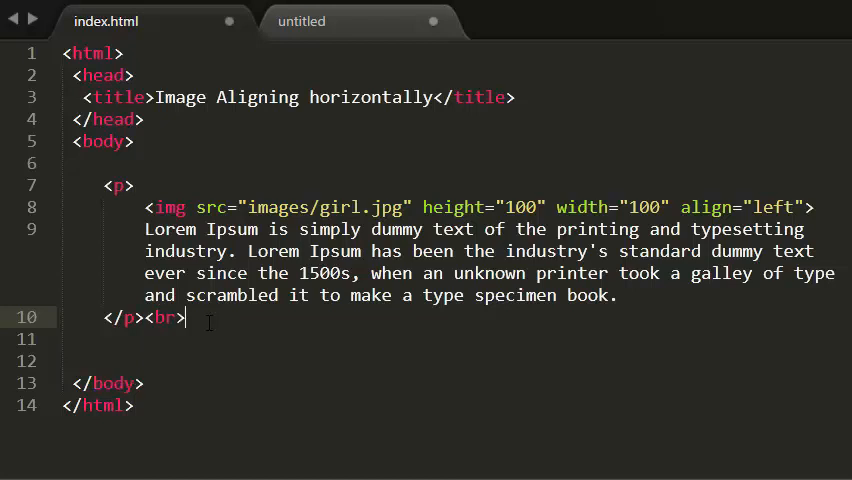
key("enter")
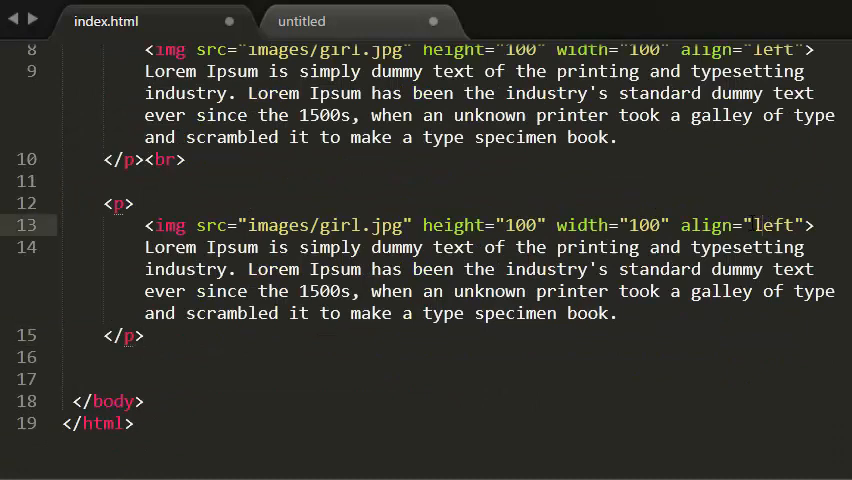
double_click(771, 225)
type("r")
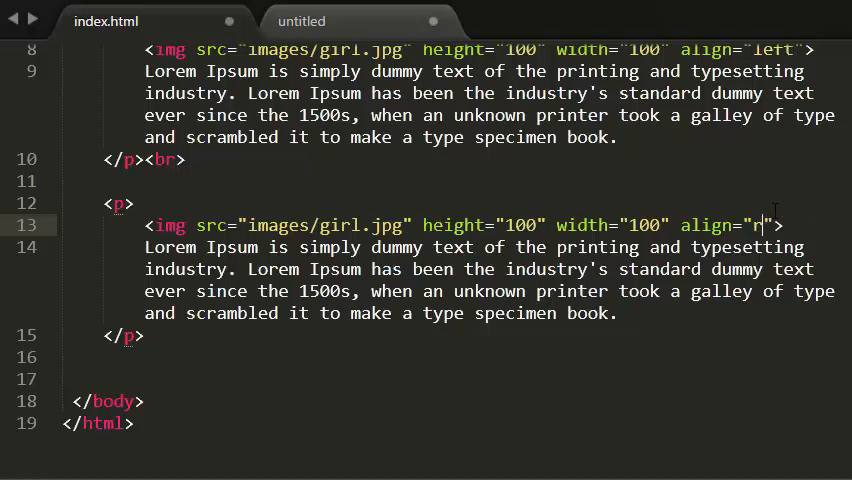
type("ight")
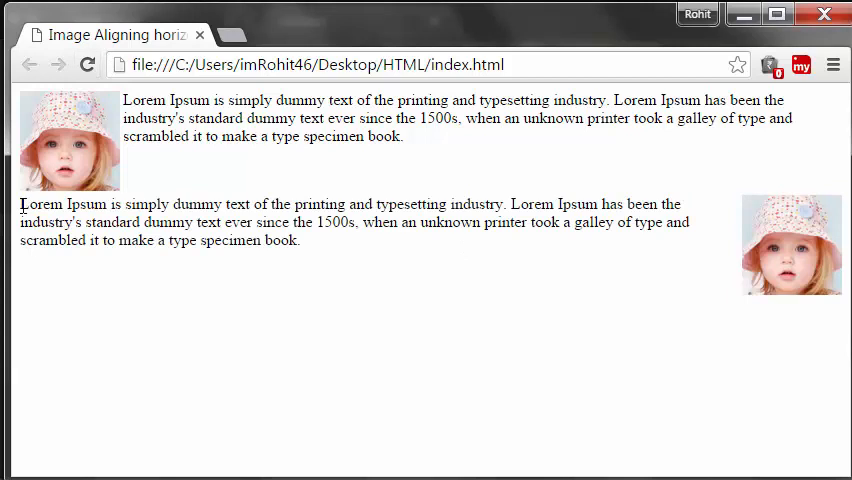
Step: Highlight the second paragraph's text wrapping beside the right-aligned girl image
left_click_drag(19, 204, 299, 240)
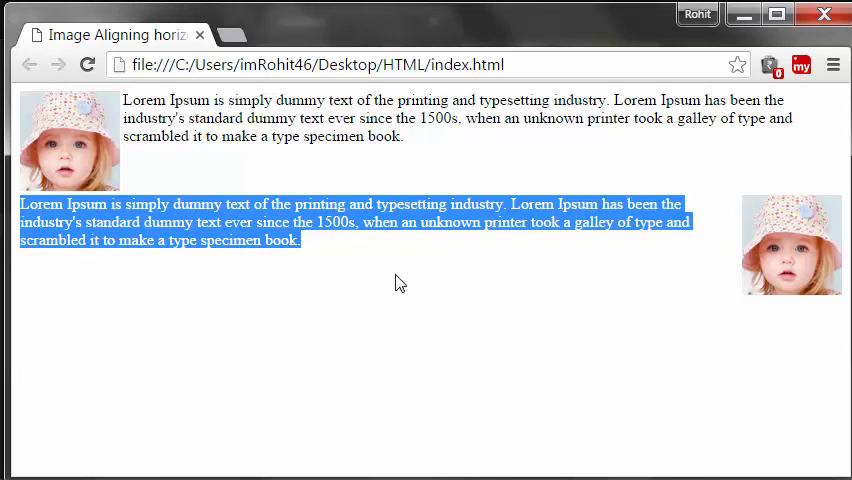
mouse_move(790, 283)
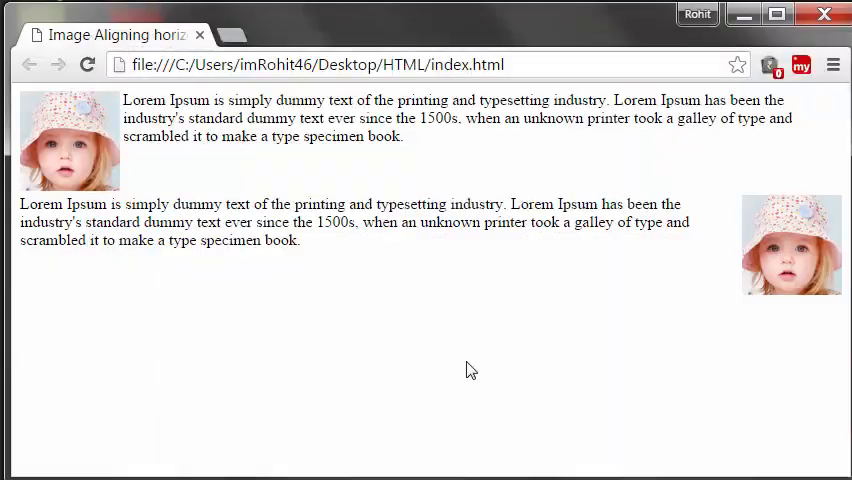
mouse_move(85, 159)
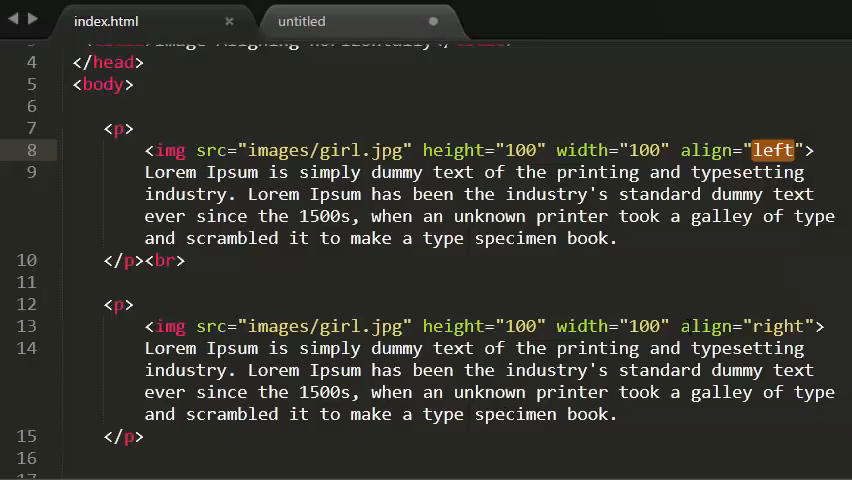
double_click(748, 326)
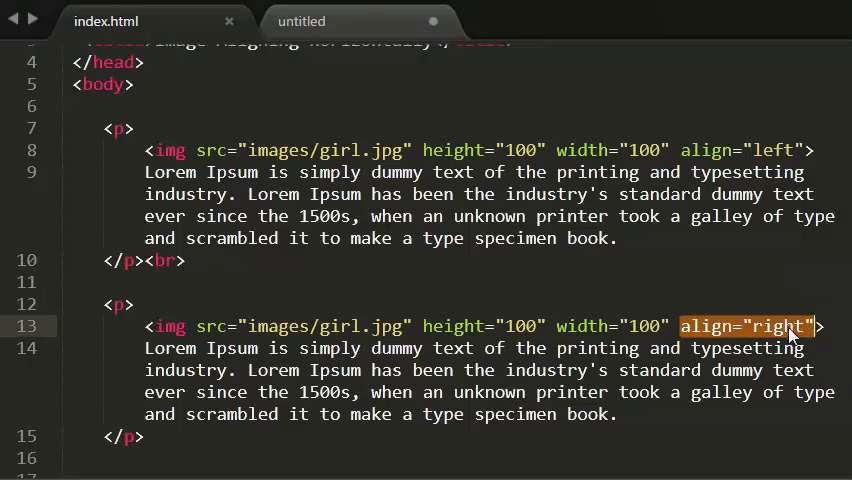